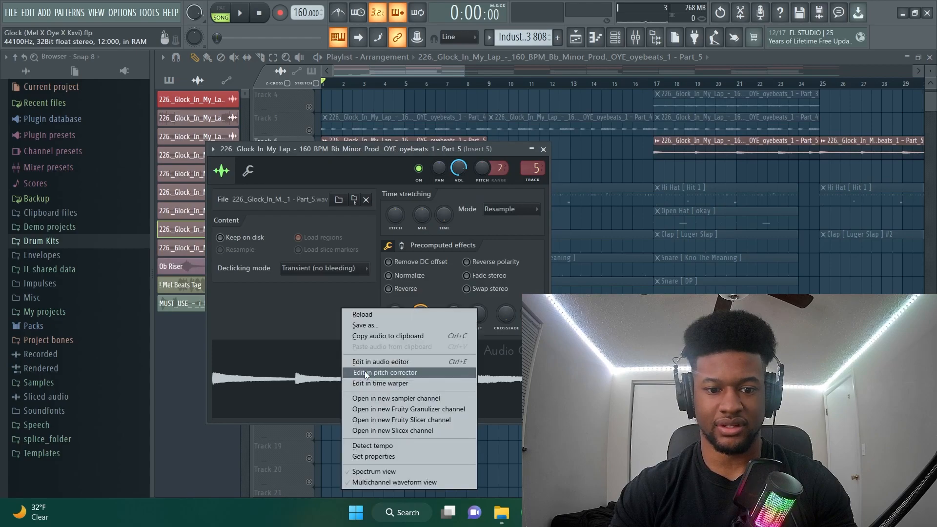
# Step: Convert the glock Part 5 sample into piano-roll notes A#5, F#5, D#5, F5, G#5
pyautogui.click(380, 361)
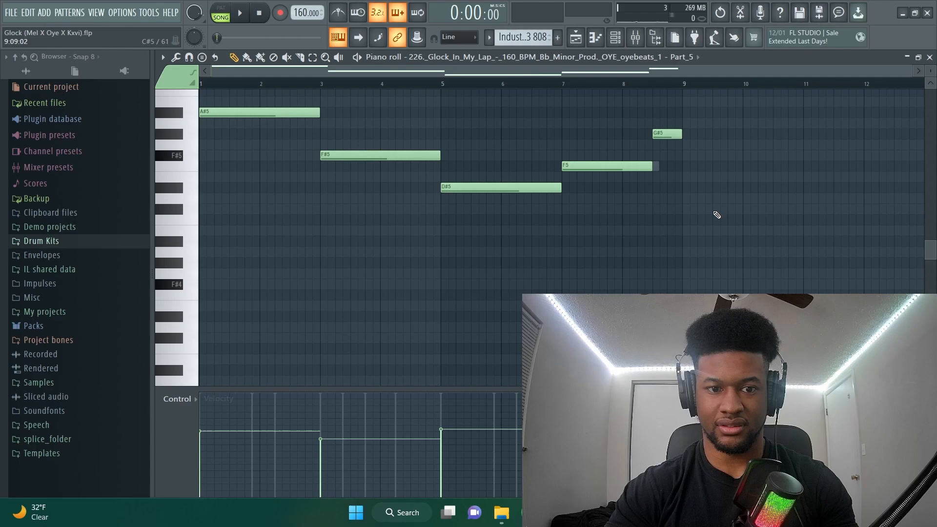
# Step: Chop the Industry spinz 3 808 notes into repeated A#5, F#5, D#5, F5 bounces
pyautogui.scroll(-3)
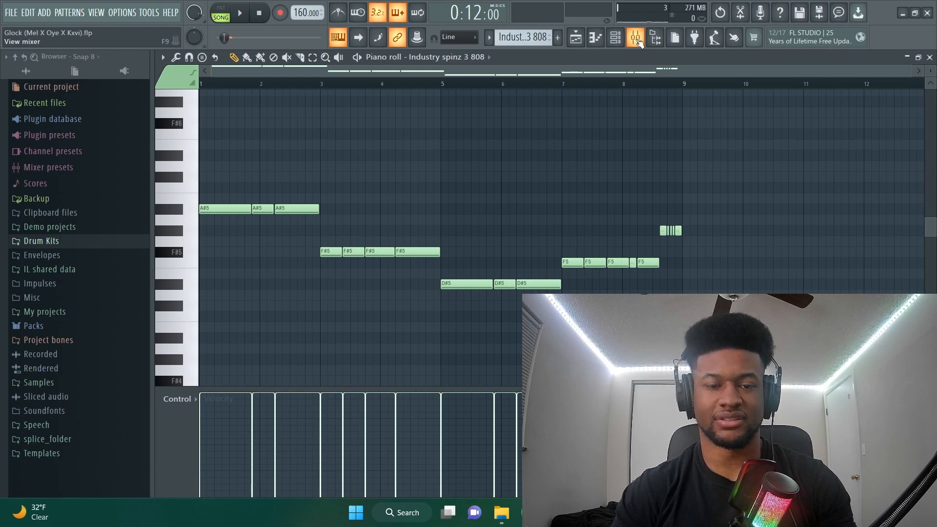
# Step: Check the 808 on mixer insert 14, then view its cut group 5 and C5 root settings
pyautogui.click(635, 38)
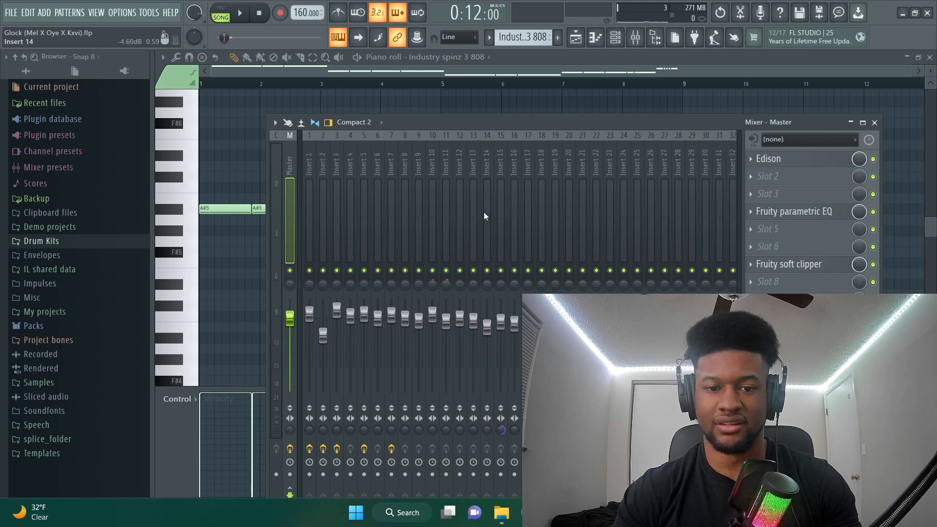
pyautogui.click(487, 227)
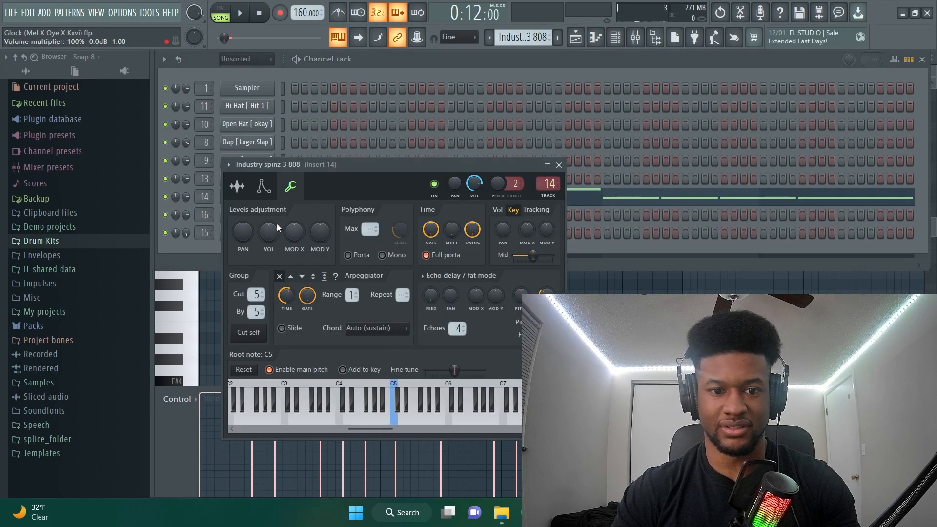
# Step: Close the 808 channel settings and view the playlist with the 808 clip on Track 13
pyautogui.click(236, 186)
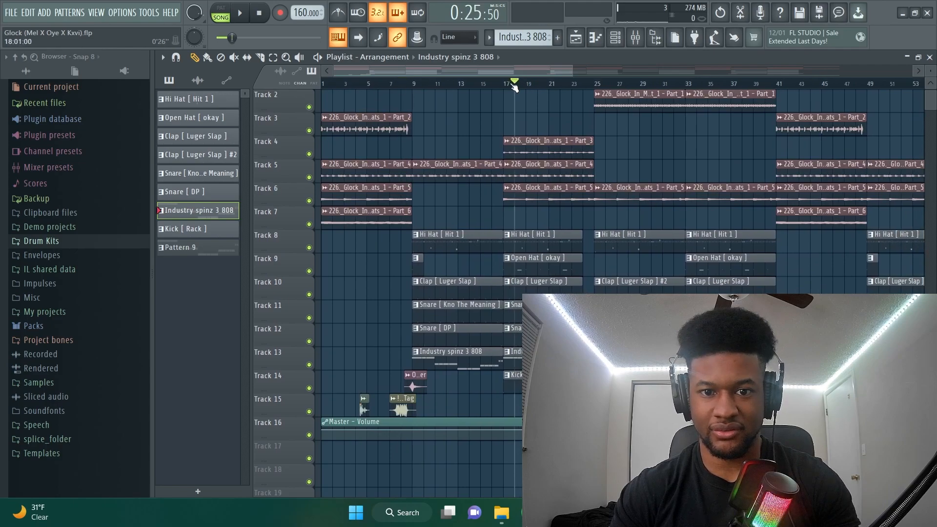
# Step: Select the Clap #2 clip on Track 10, then open the Industry spinz 3 808 pattern notes
pyautogui.click(571, 83)
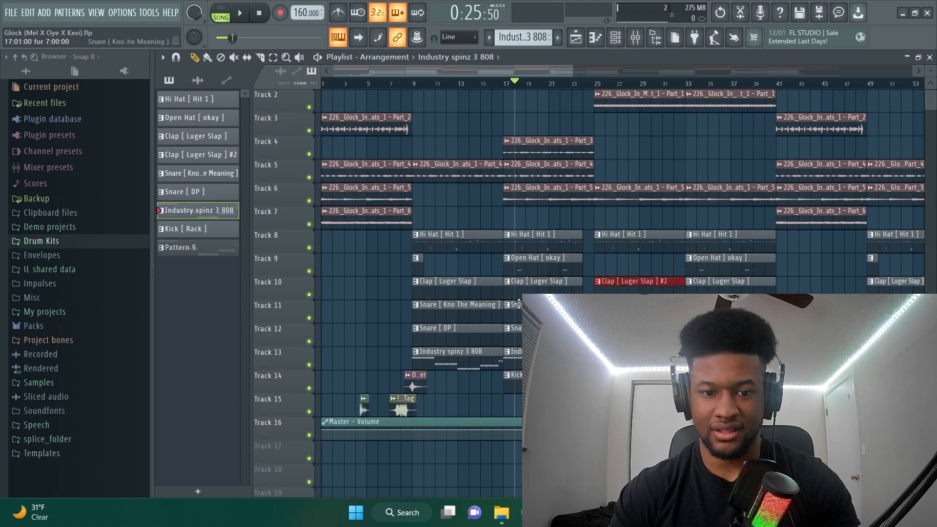
pyautogui.click(499, 264)
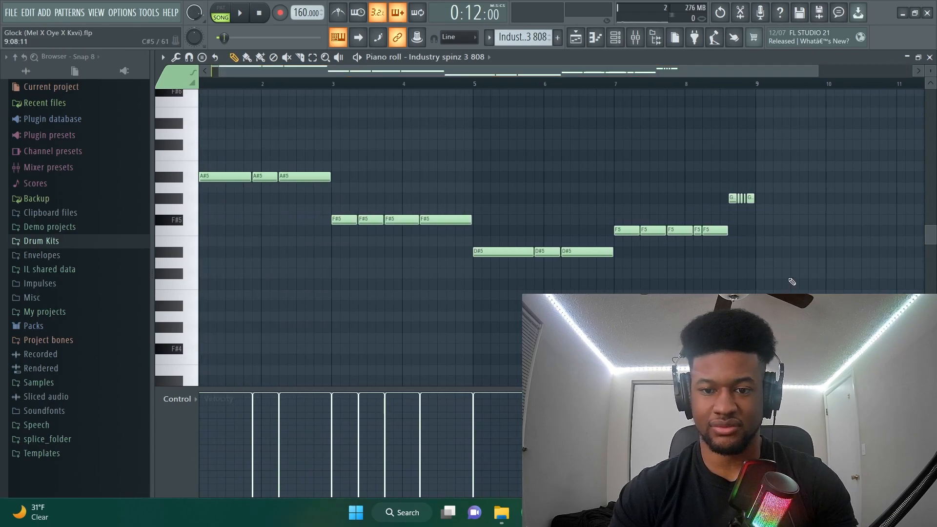
# Step: Scroll the playlist to view the glock, drum and Track 13 808 clips
pyautogui.scroll(-3)
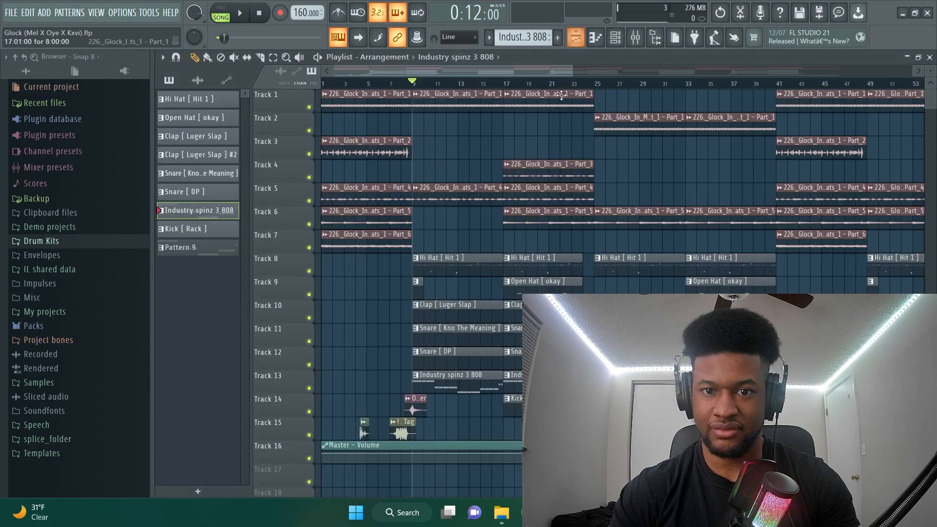
# Step: Reopen the Industry spinz 3 808 pattern notes and audition its chopped bounce
pyautogui.scroll(-3)
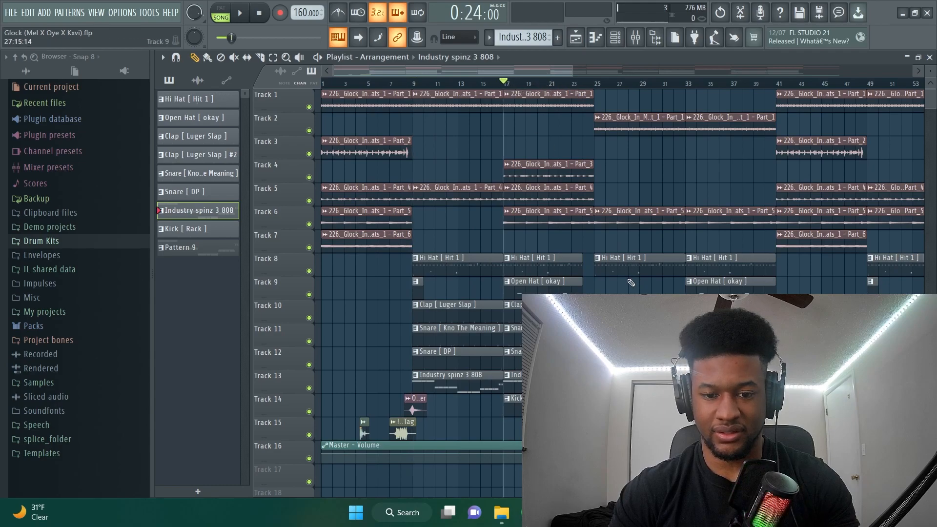
pyautogui.click(246, 14)
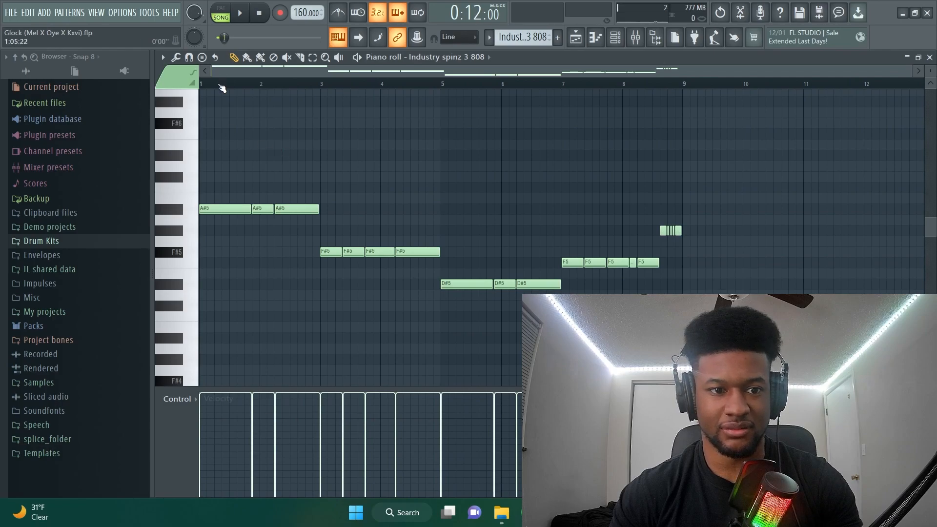
pyautogui.click(243, 15)
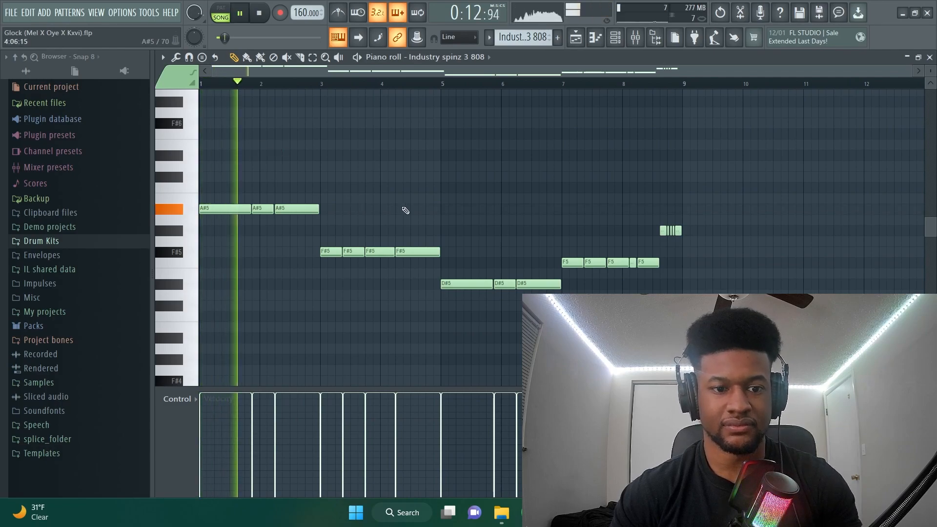